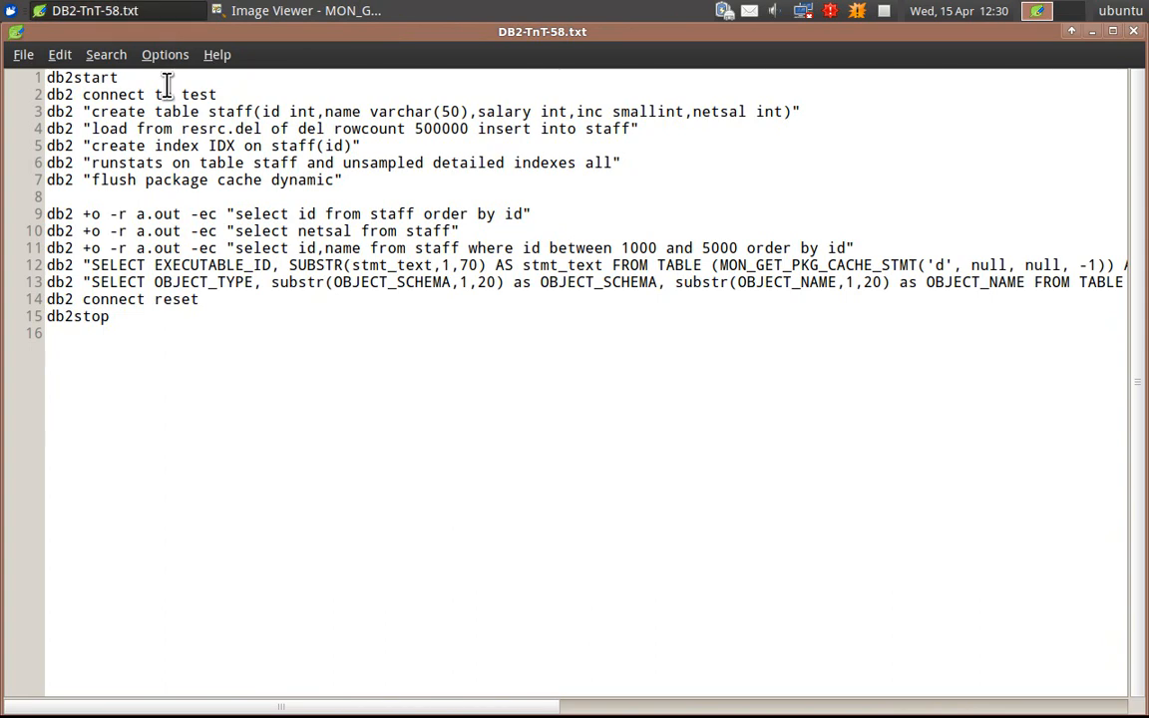
Highlight the id column, the IDX index on staff and EXECUTABLE_ID in the package cache query.
double_click(191, 94)
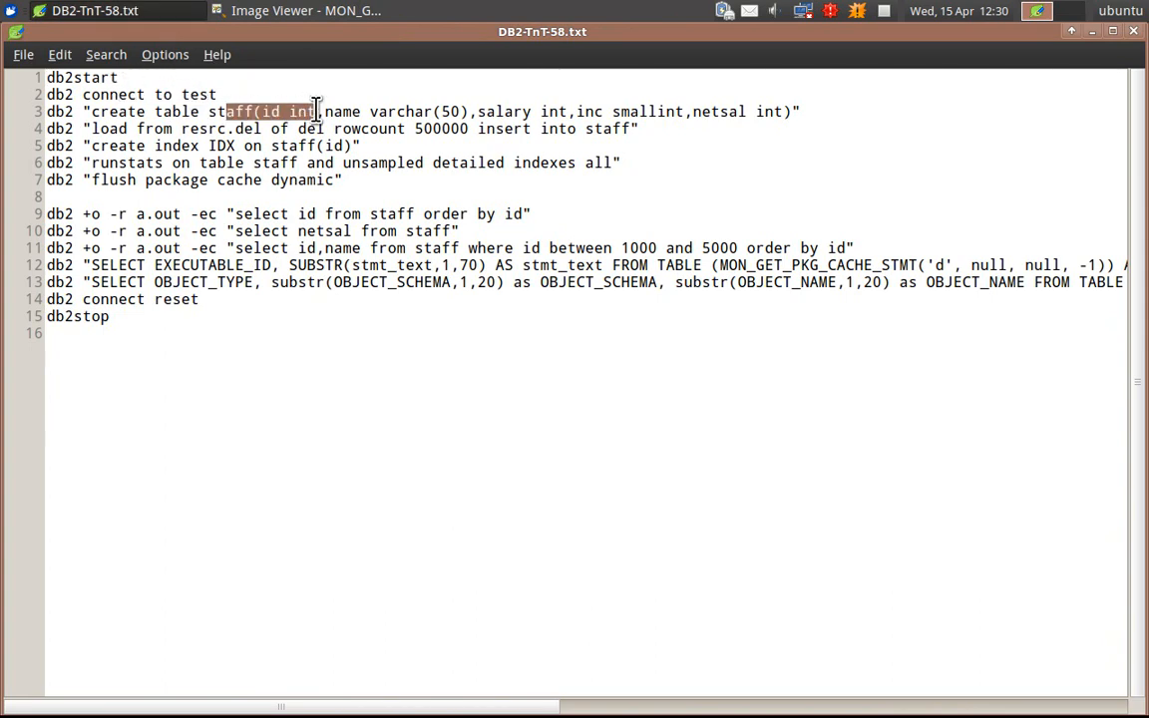
left_click(686, 112)
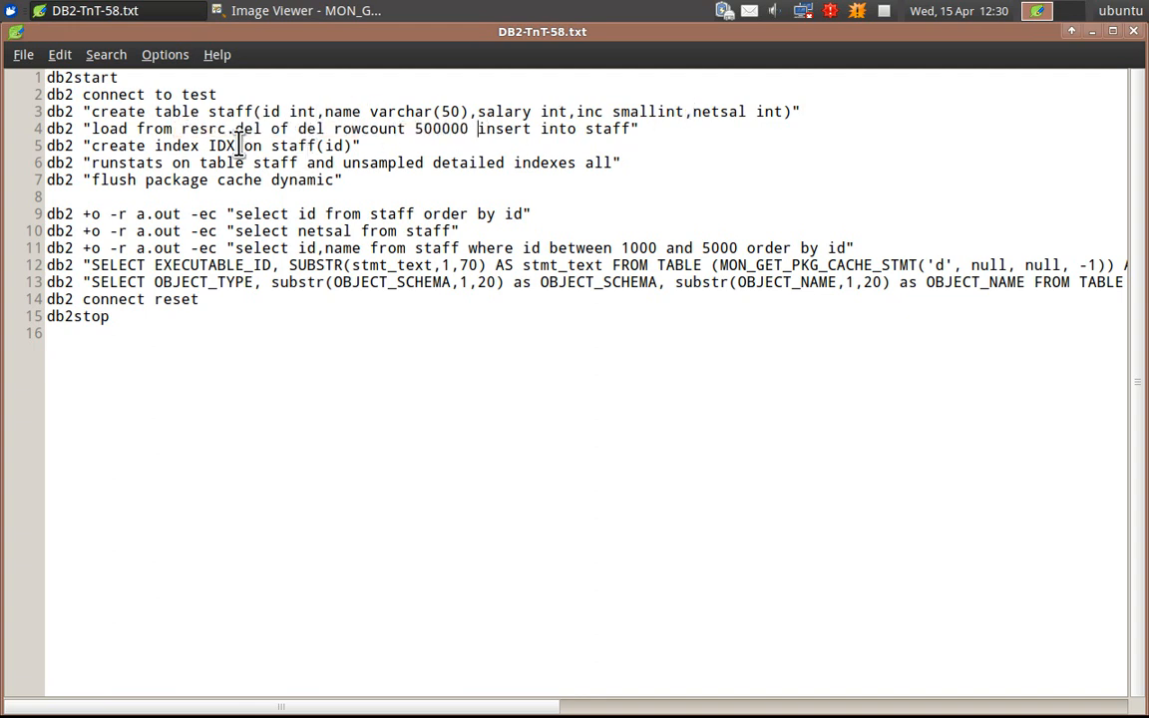
left_click_drag(239, 145, 311, 145)
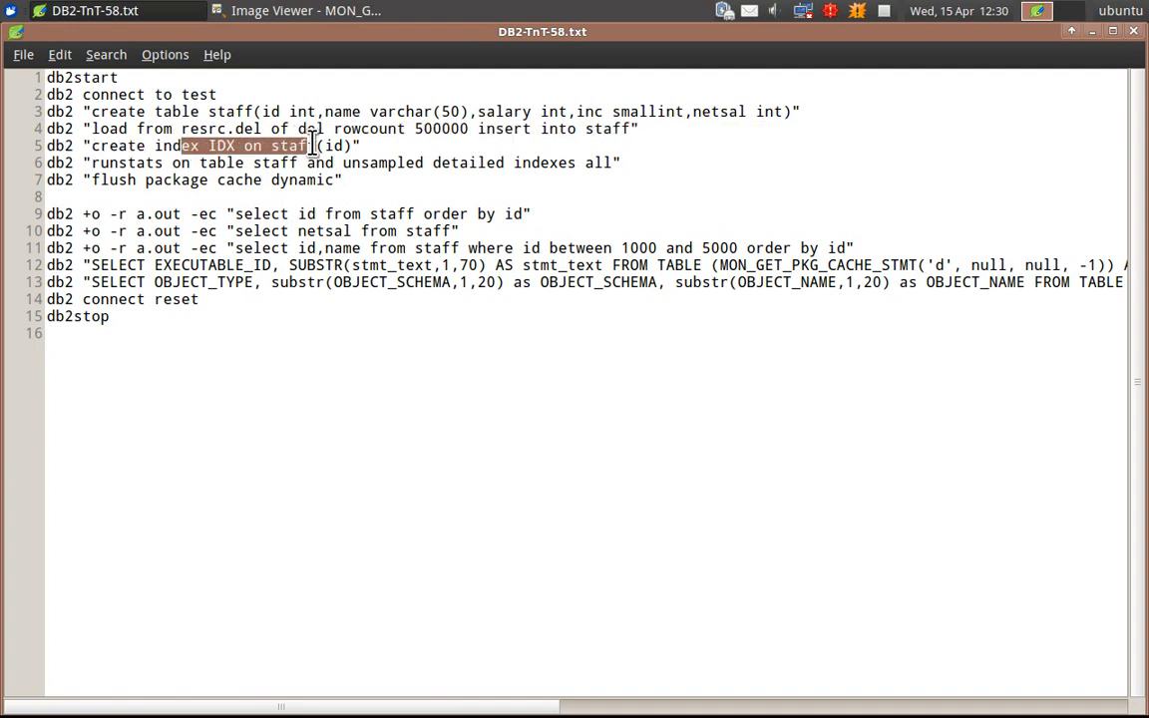
mouse_move(331, 182)
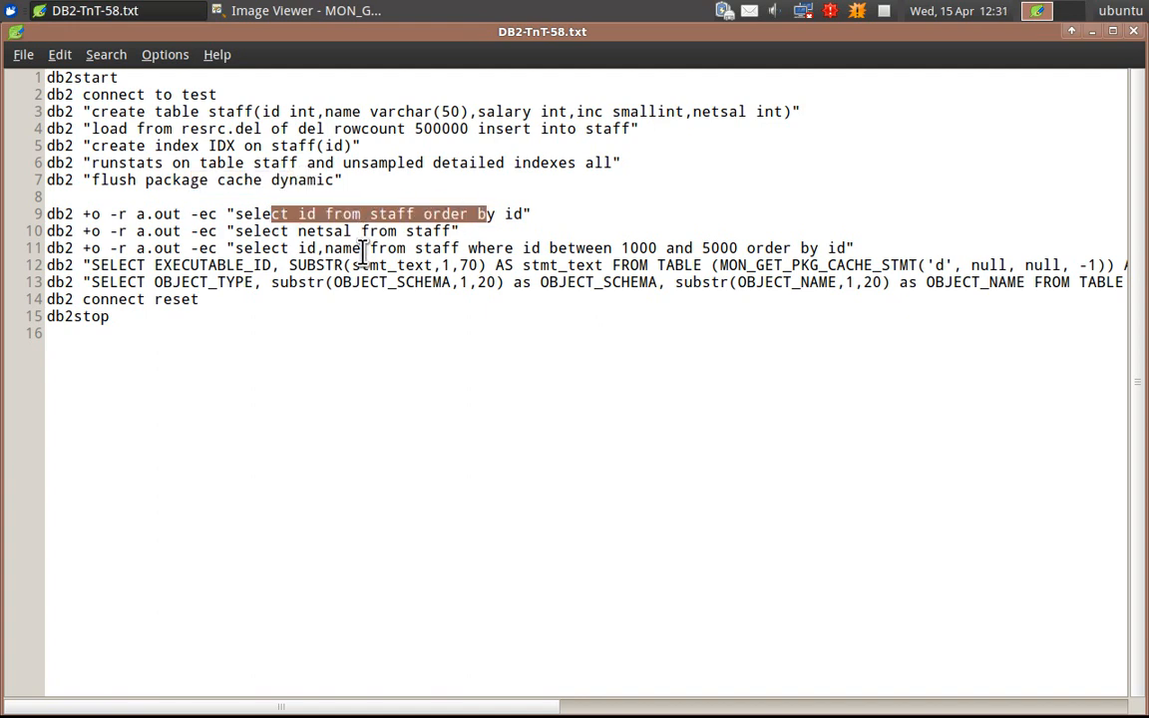
mouse_move(361, 256)
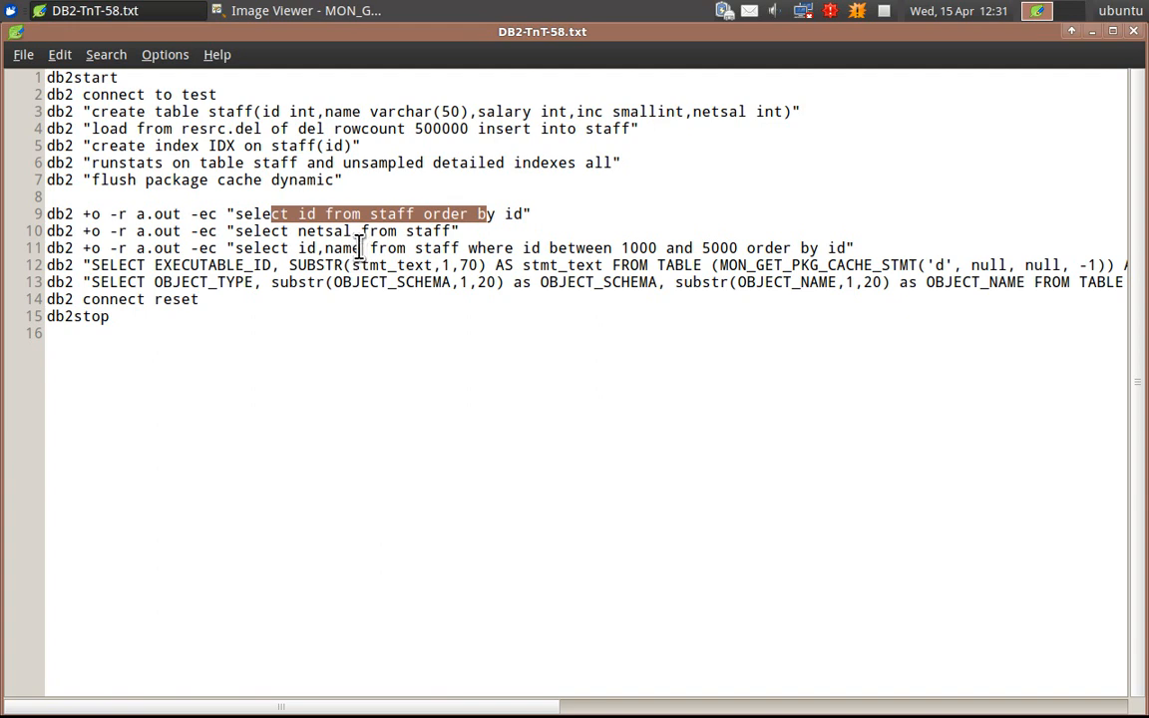
mouse_move(255, 213)
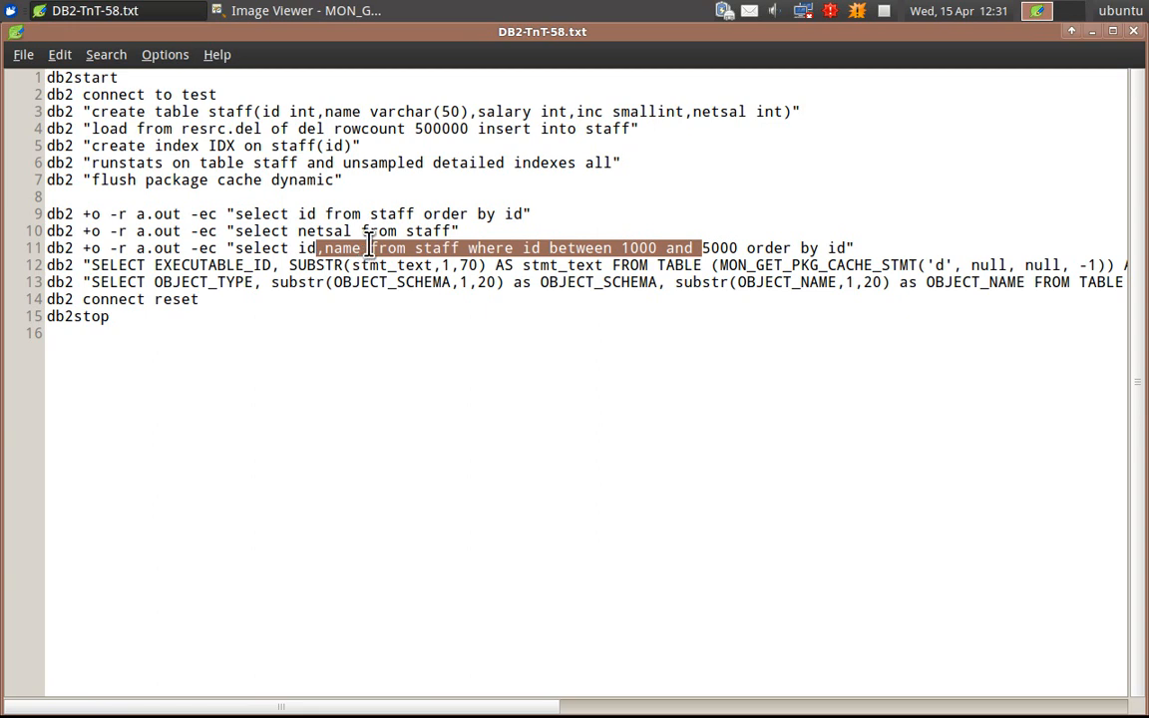
mouse_move(312, 213)
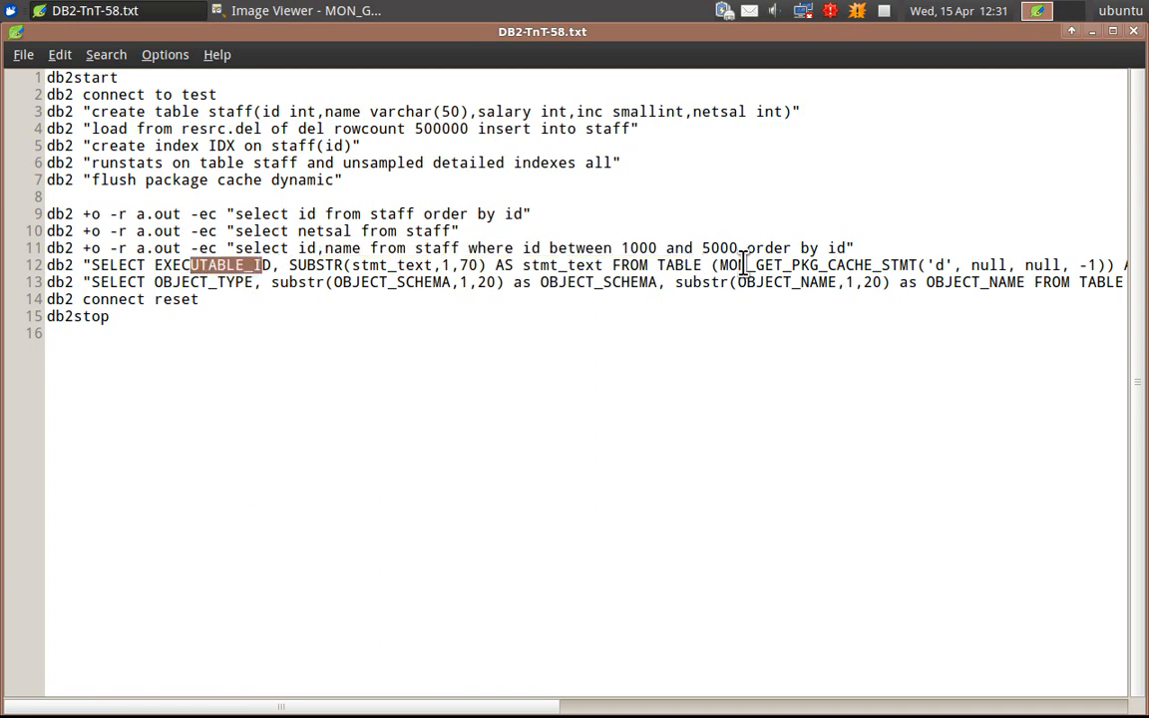
double_click(816, 265)
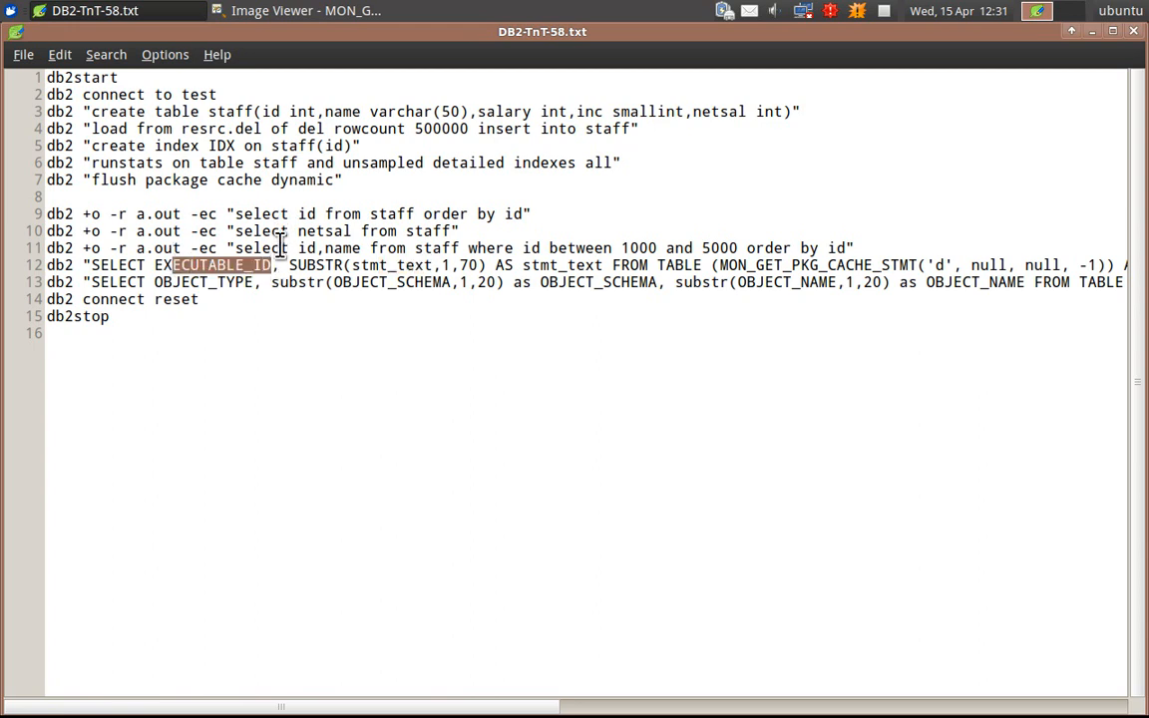
mouse_move(243, 299)
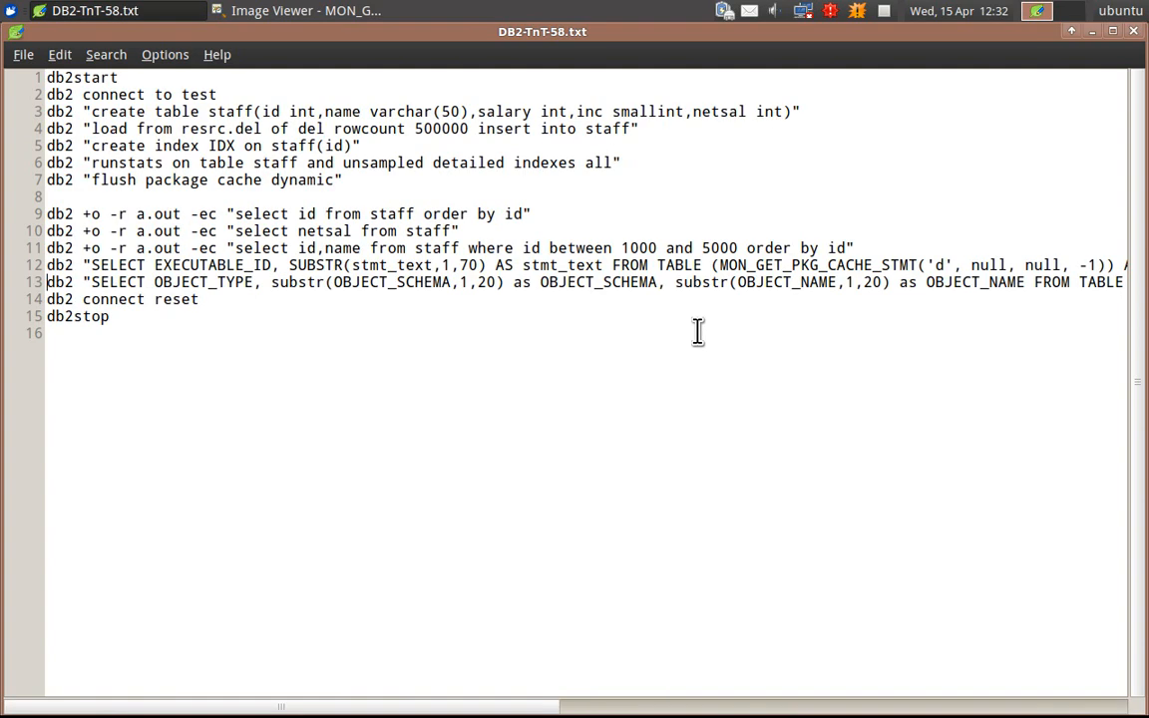
mouse_move(237, 319)
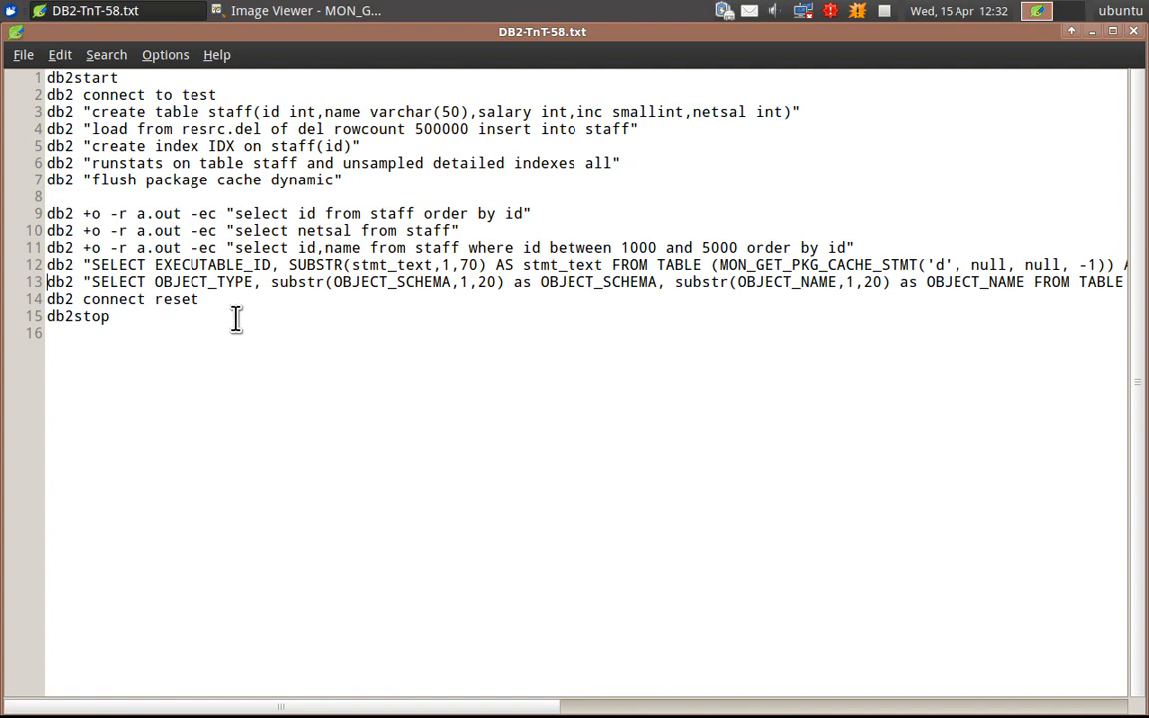
mouse_move(497, 296)
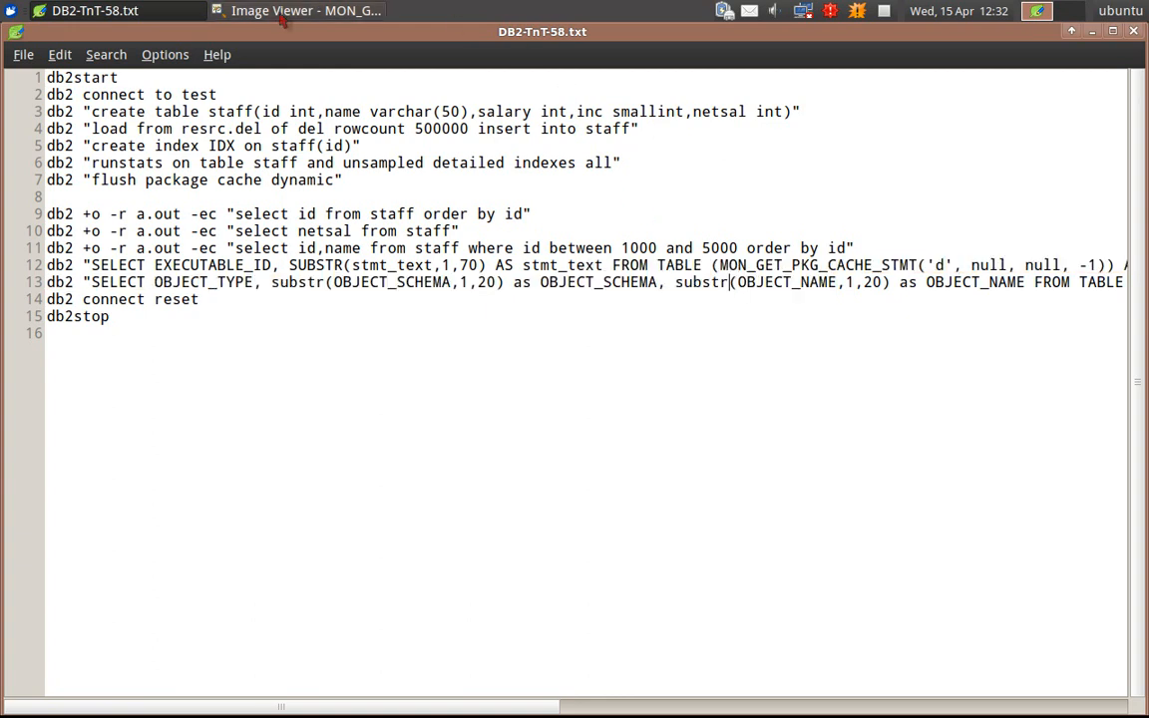
Switch to the CLP output screenshot listing cached statements and the STAFF and IDX section objects.
left_click(297, 10)
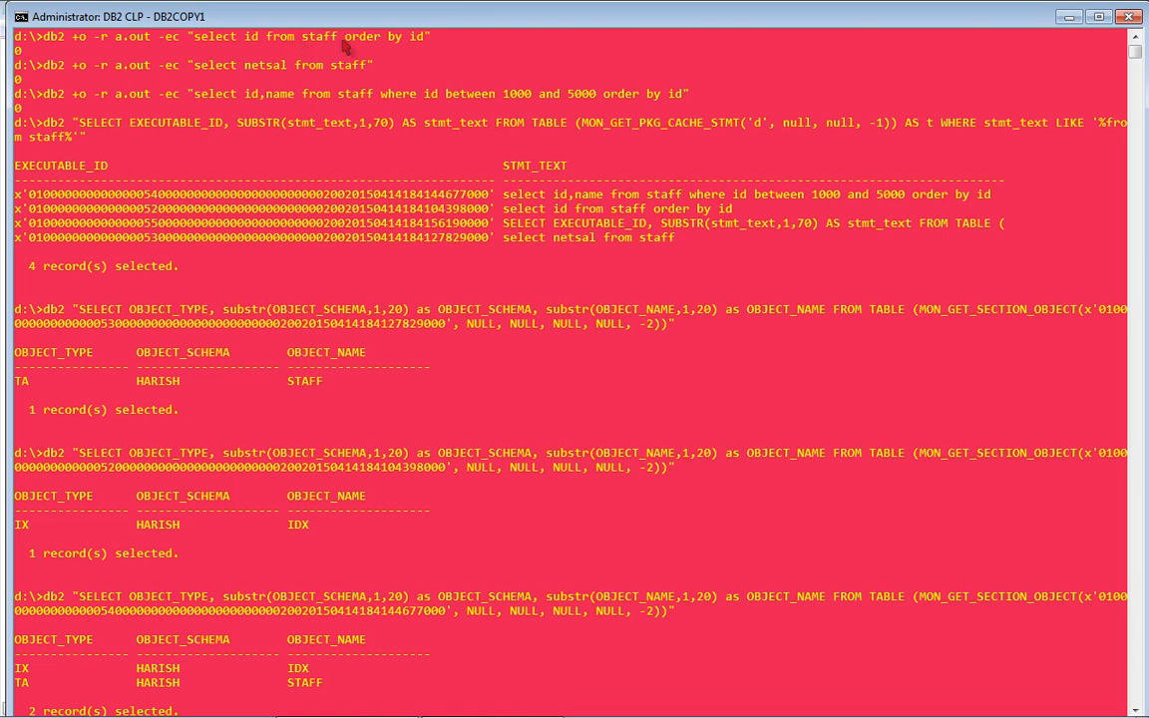
mouse_move(387, 71)
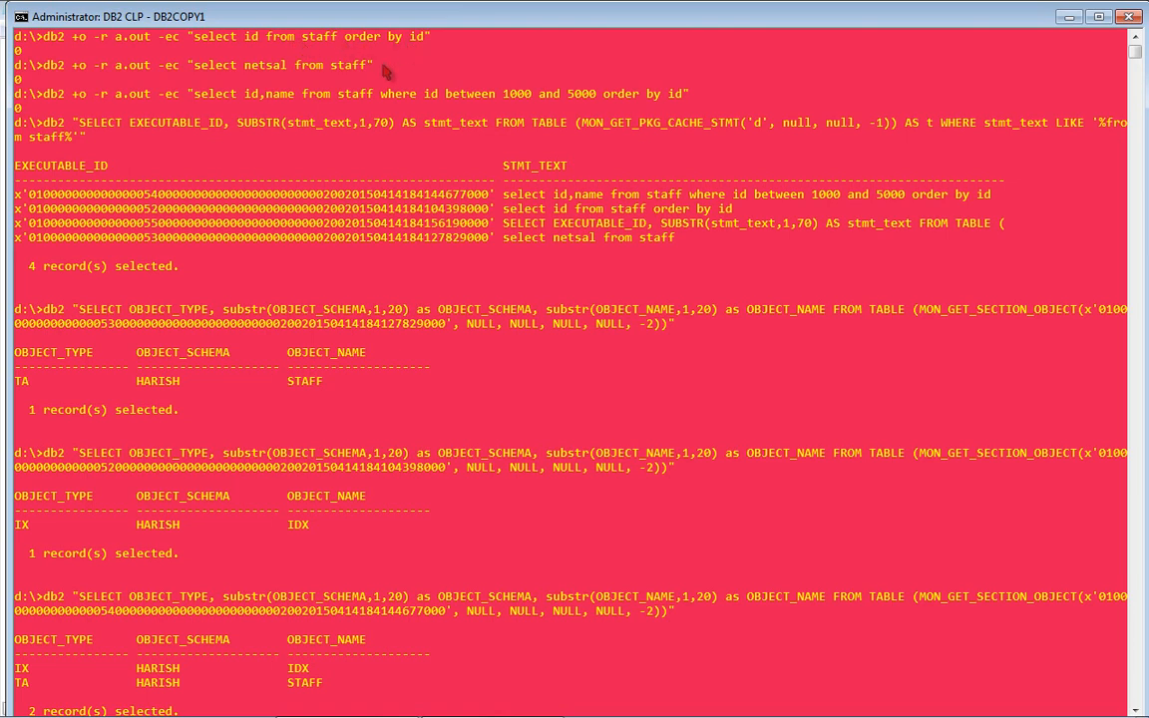
mouse_move(357, 112)
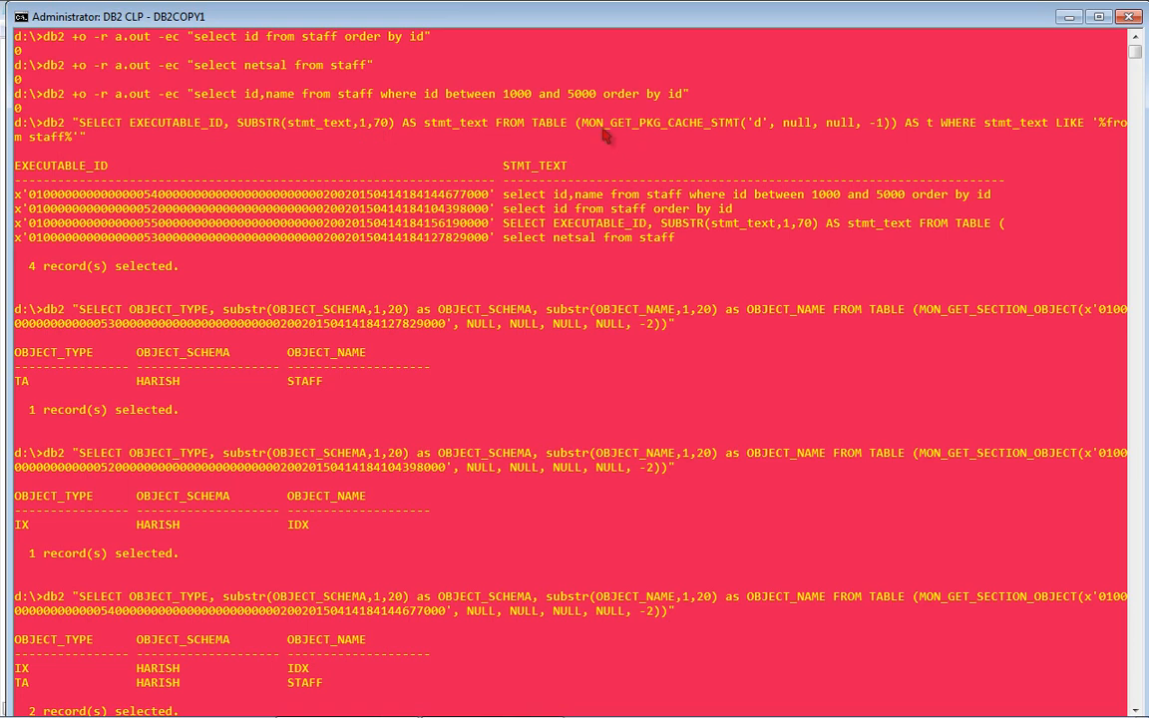
mouse_move(537, 202)
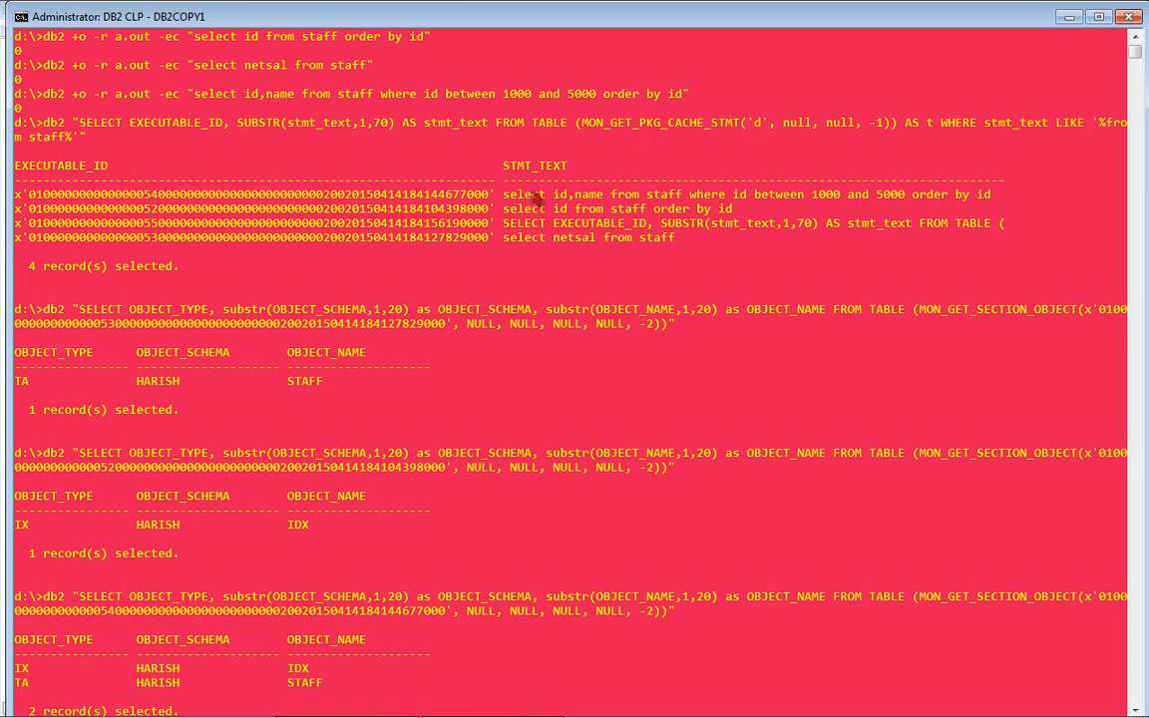
mouse_move(567, 238)
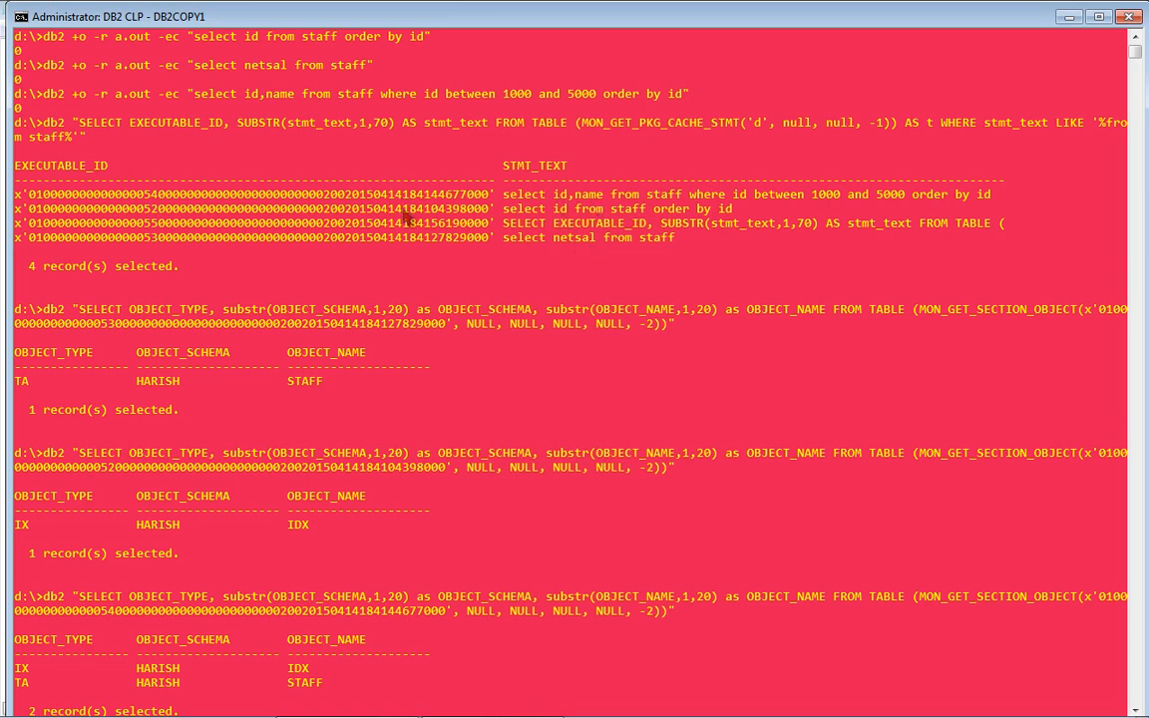
mouse_move(415, 259)
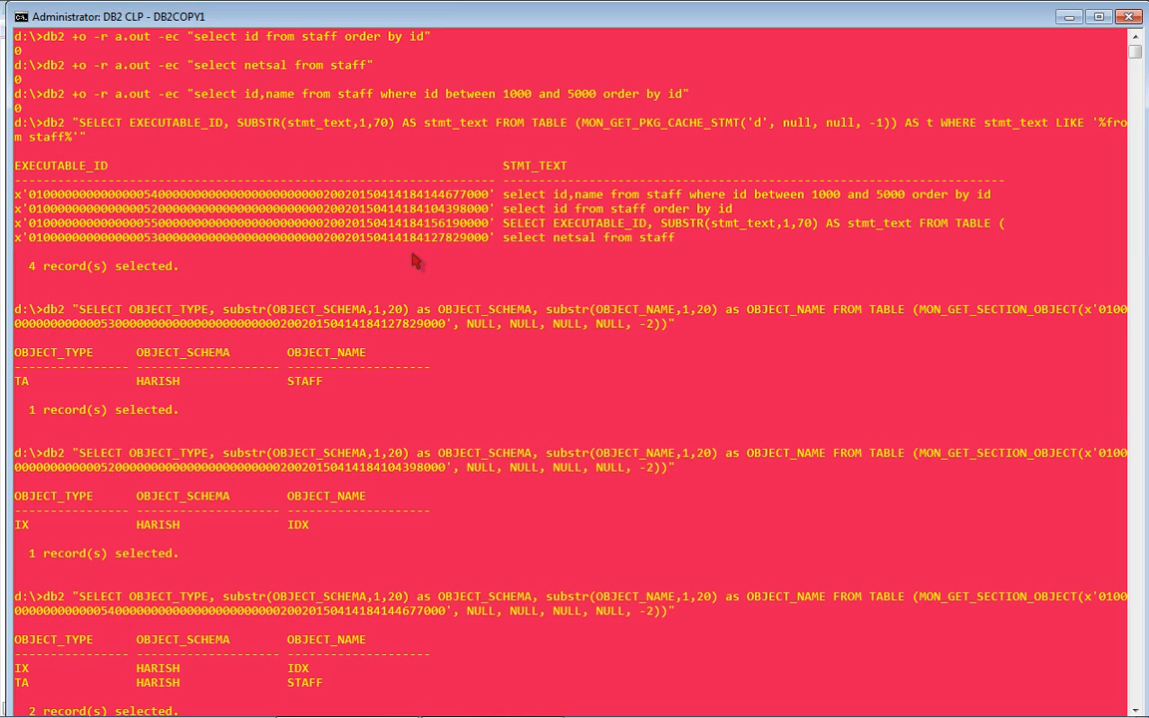
mouse_move(956, 321)
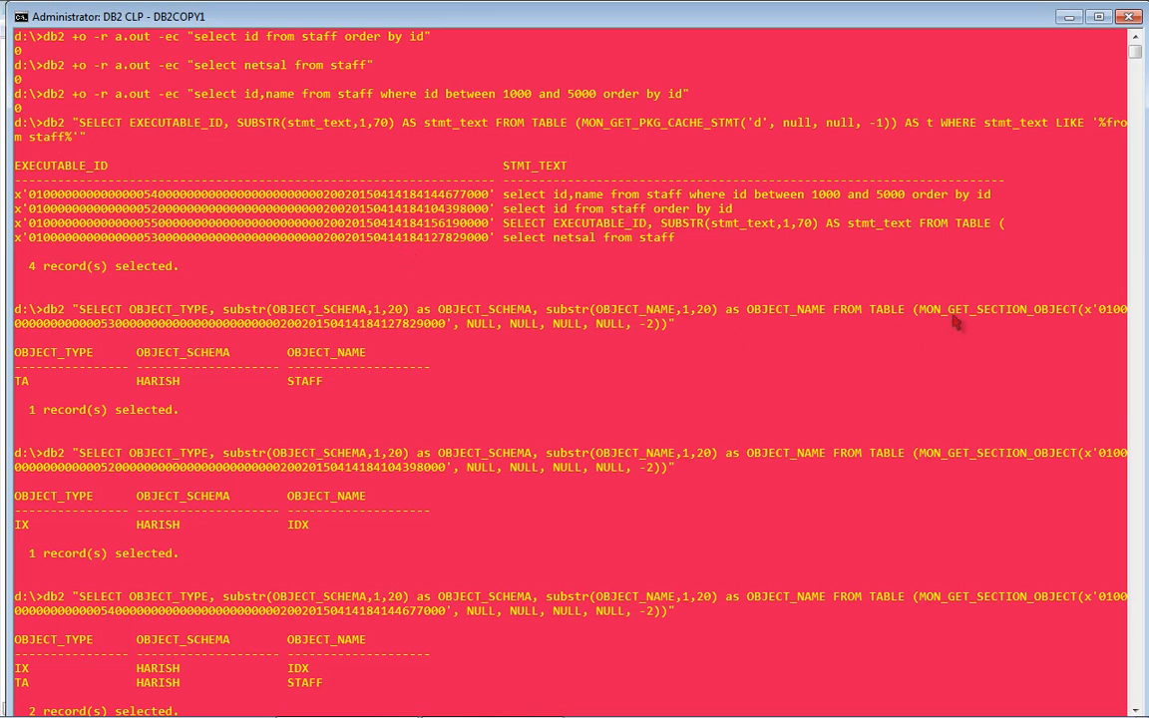
mouse_move(415, 341)
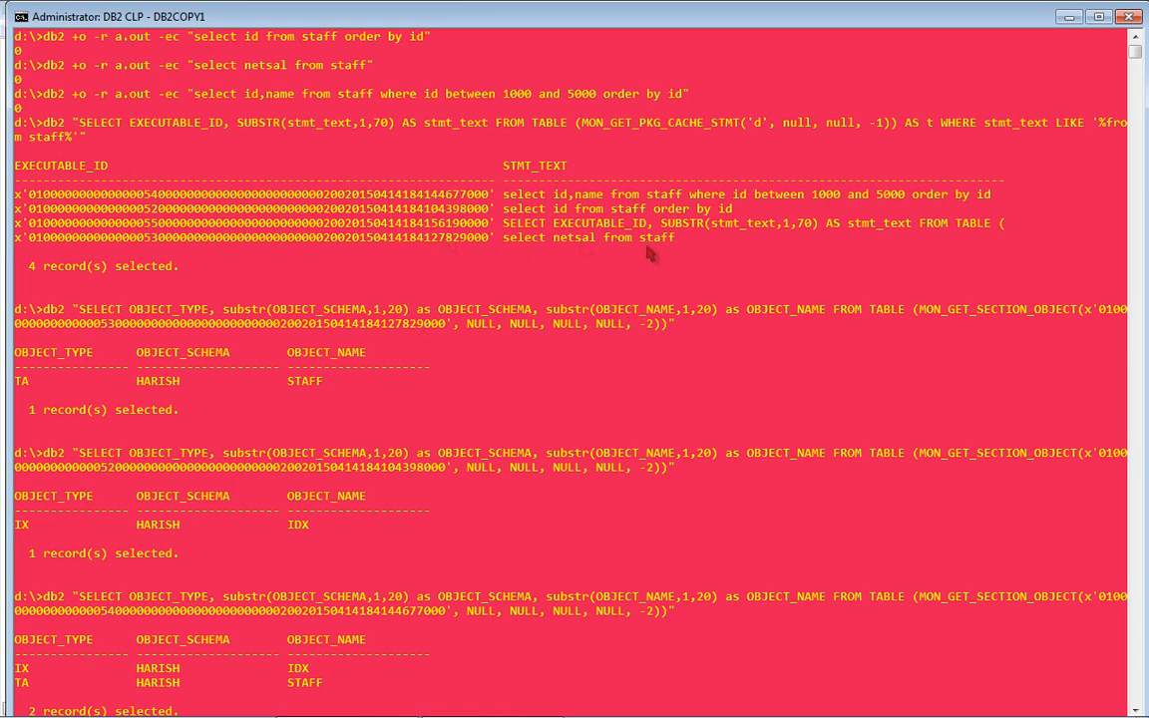
mouse_move(663, 252)
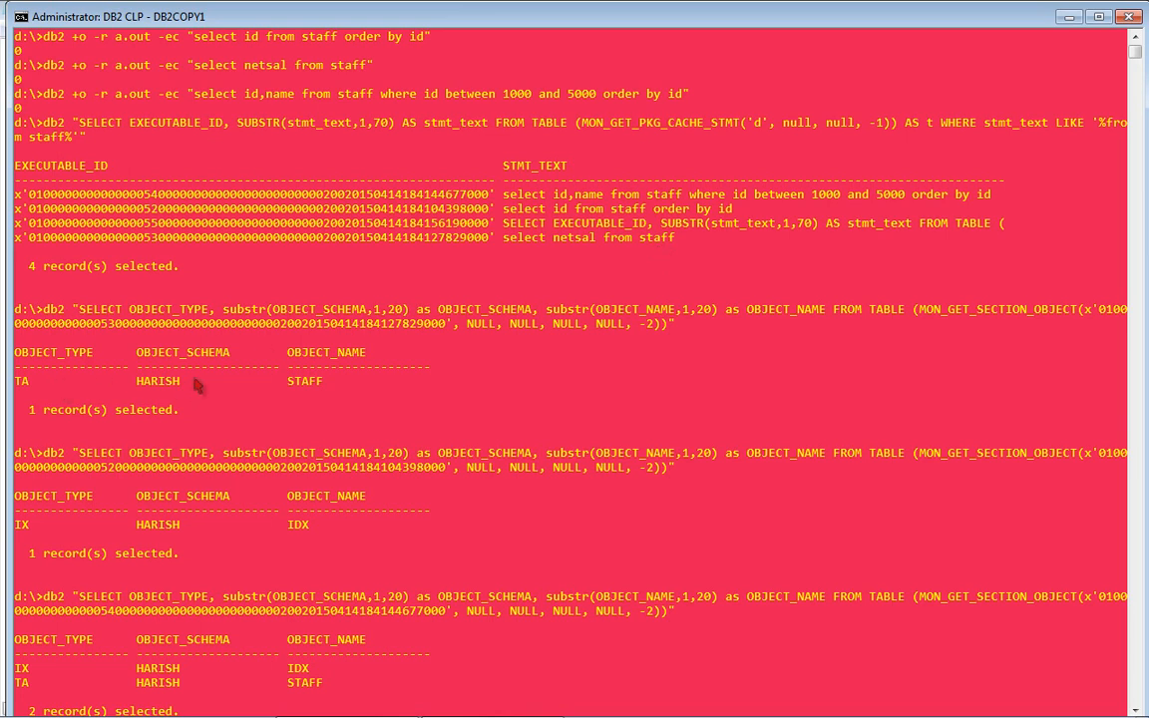
mouse_move(455, 324)
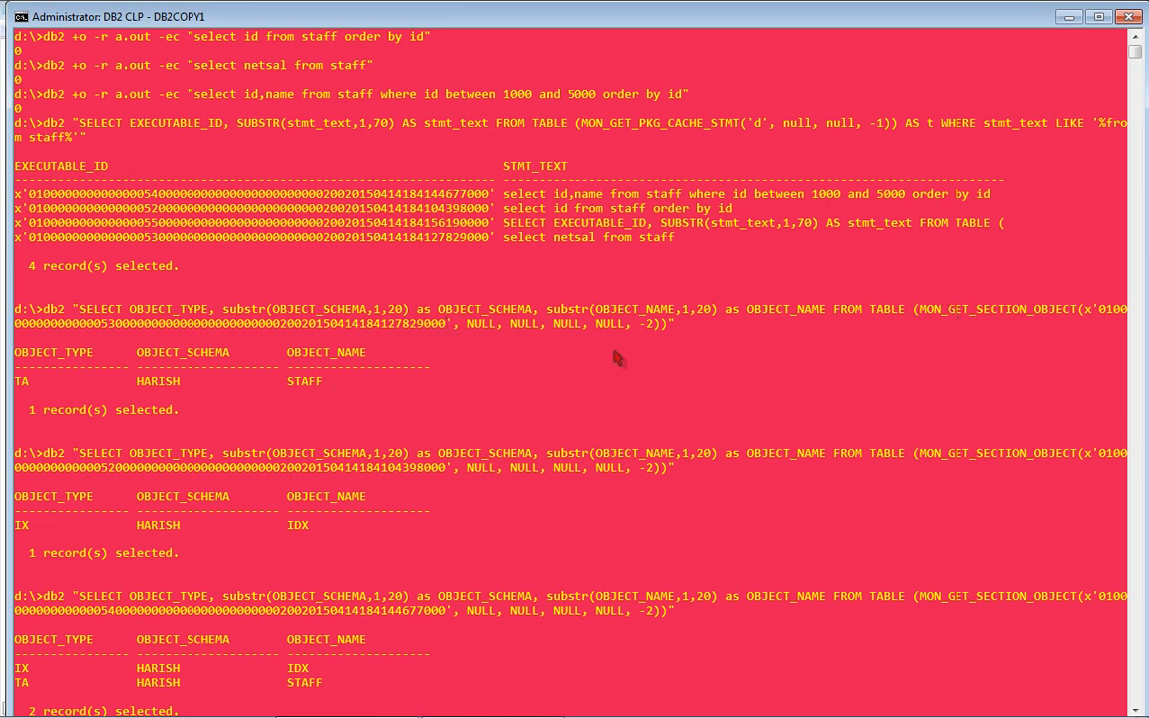
mouse_move(982, 471)
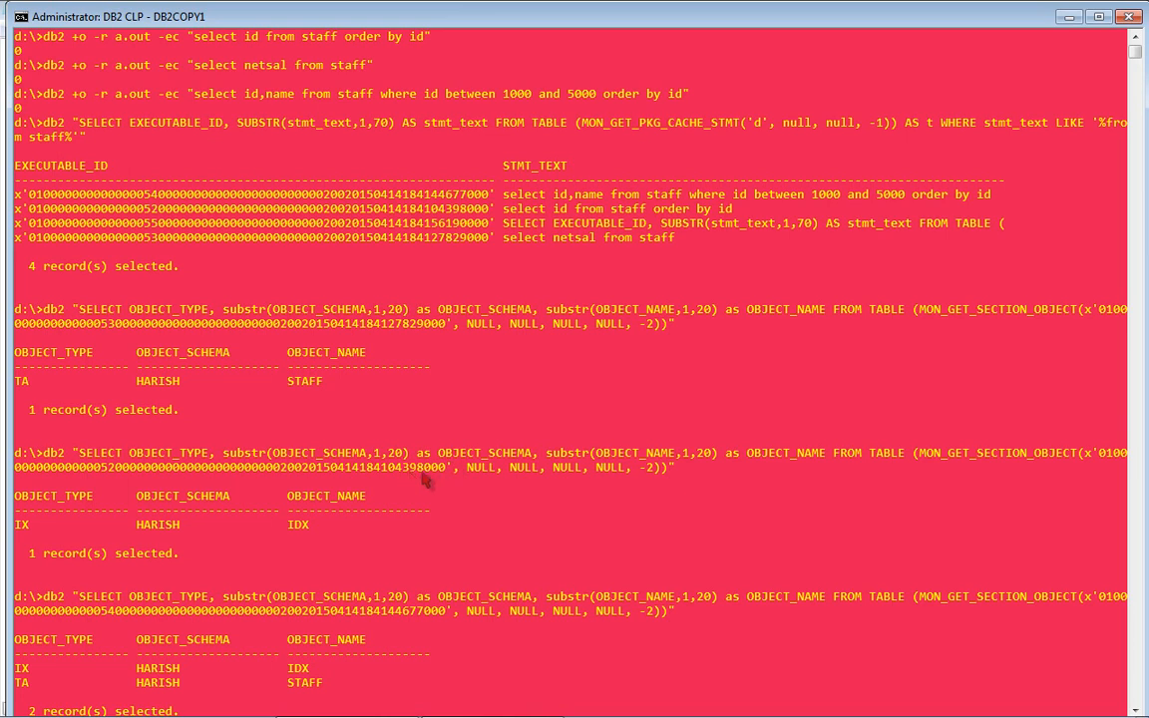
mouse_move(626, 222)
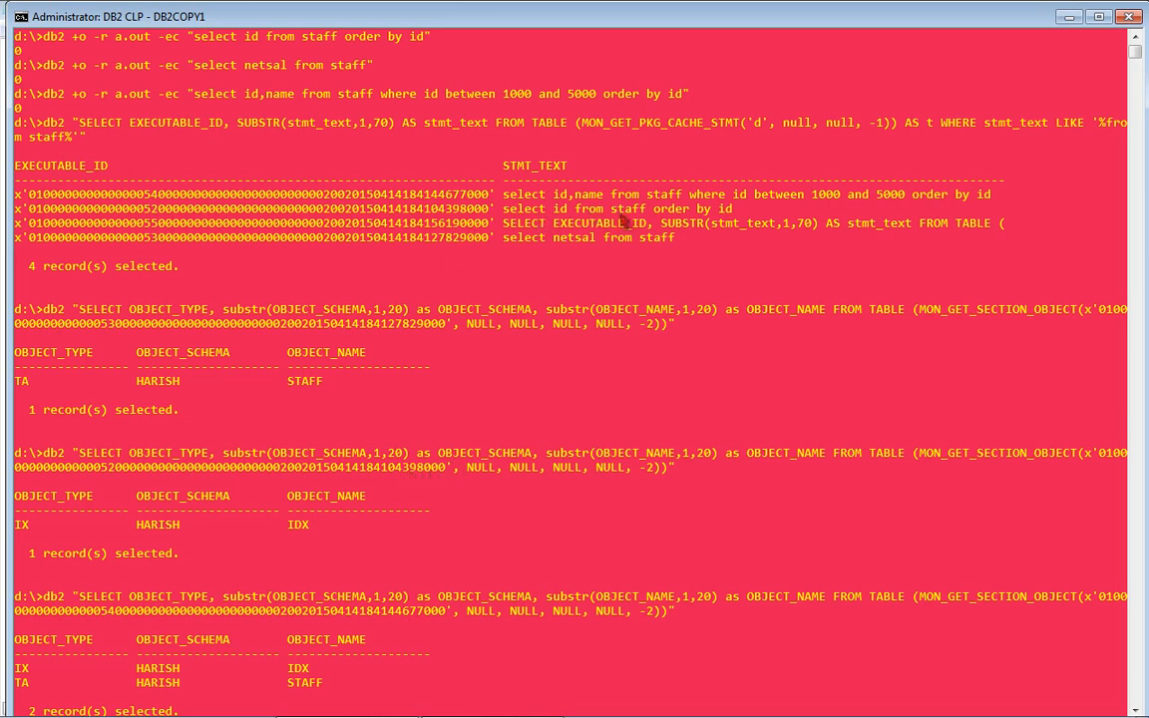
mouse_move(727, 222)
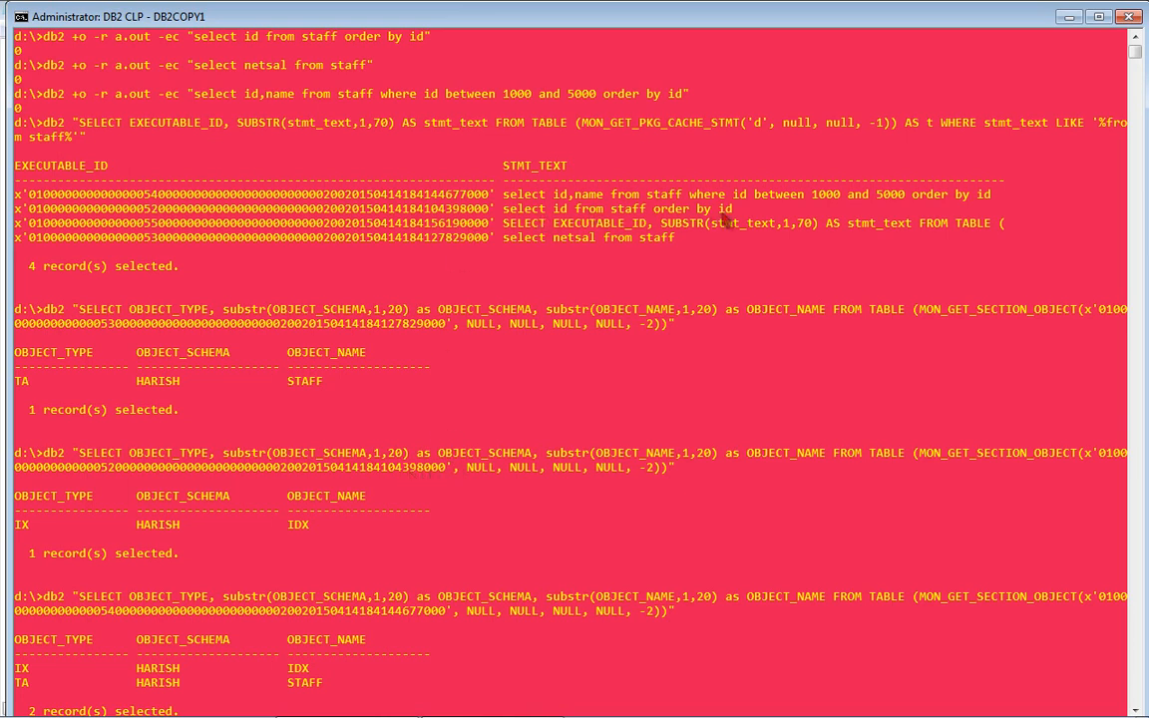
mouse_move(546, 351)
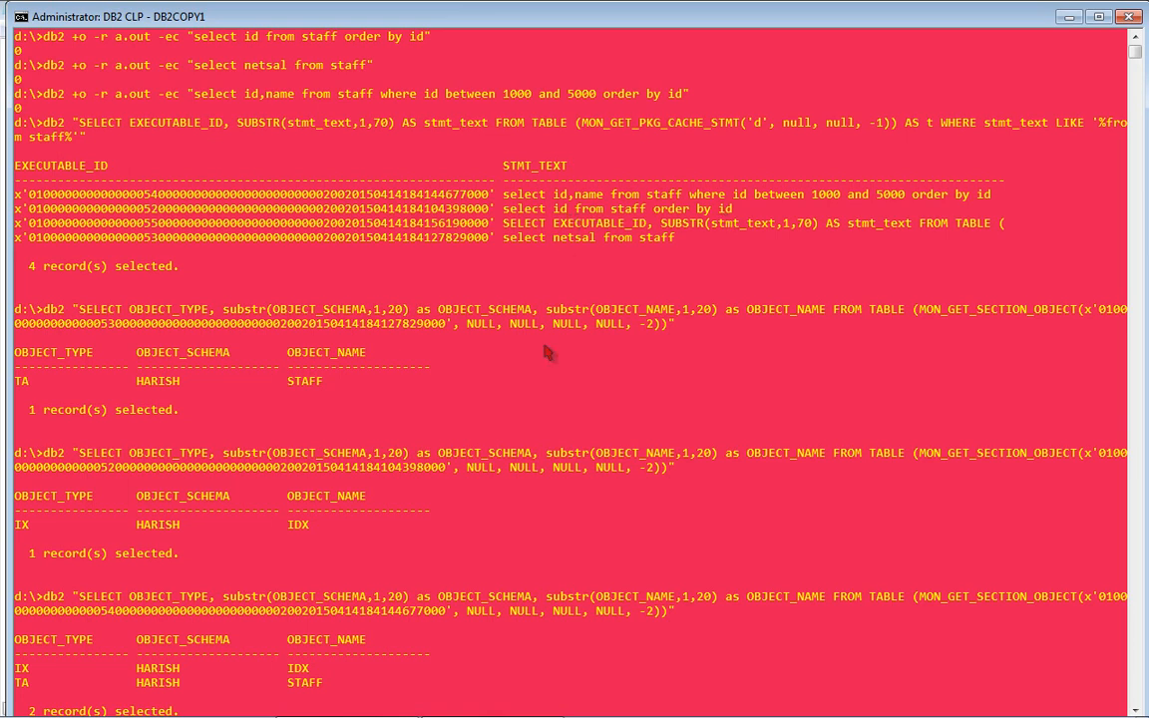
mouse_move(60, 535)
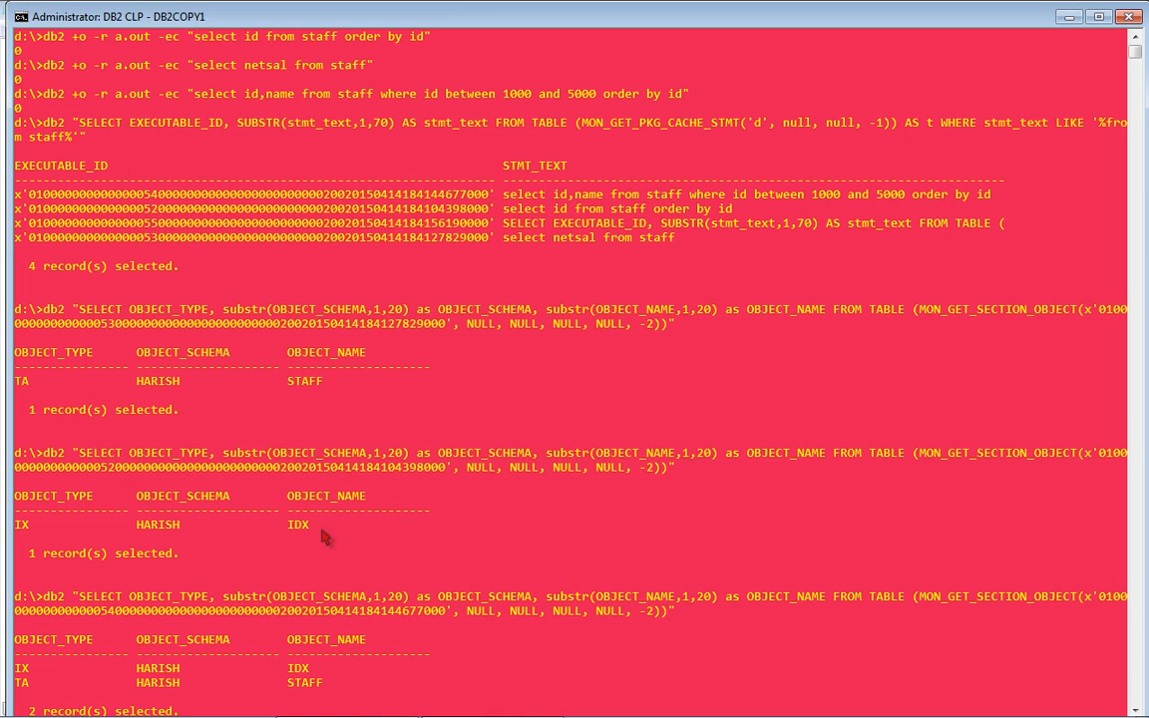
mouse_move(411, 627)
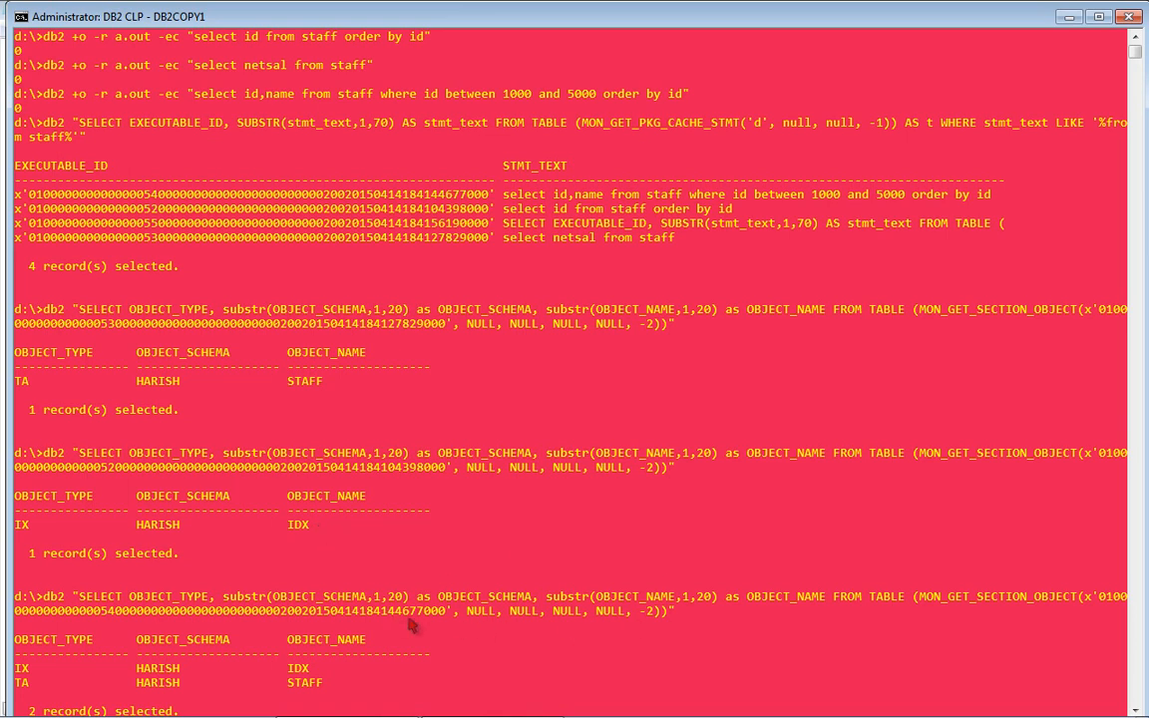
mouse_move(427, 620)
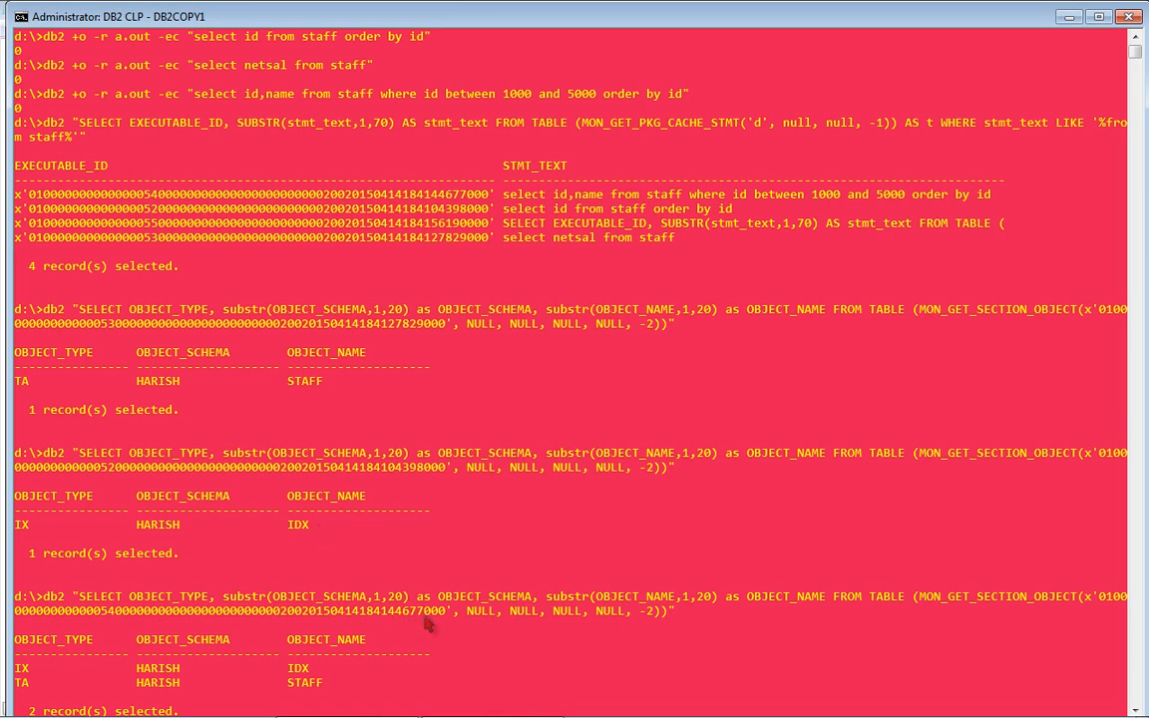
mouse_move(526, 206)
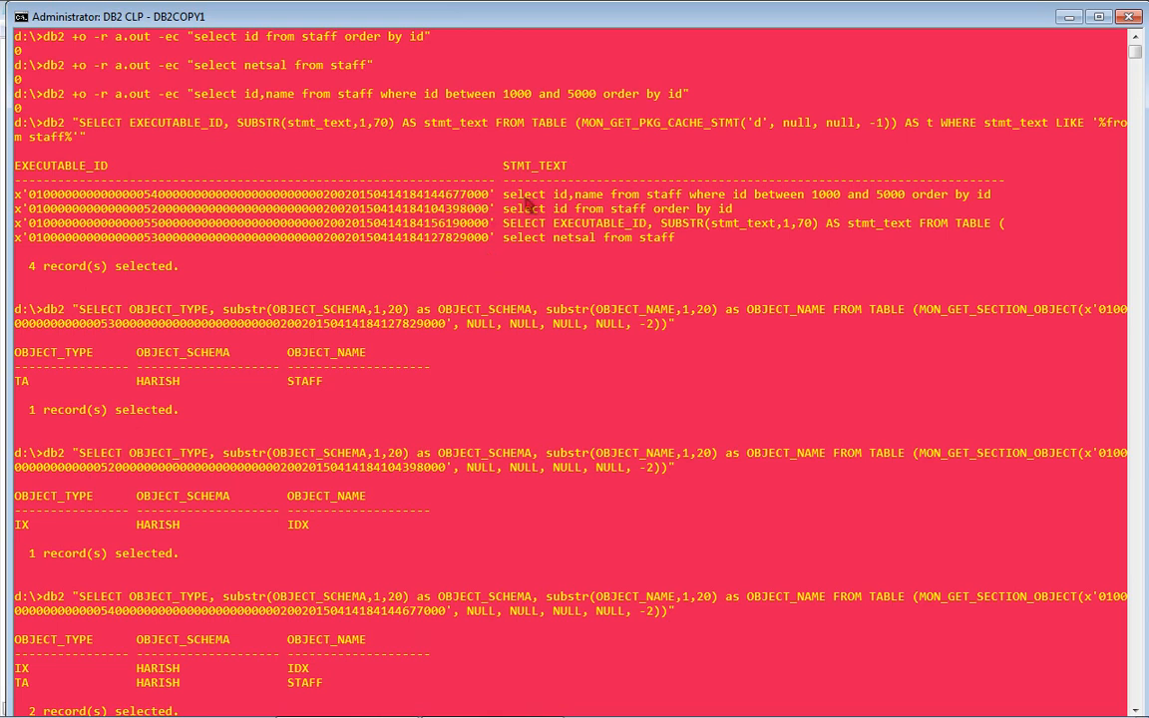
mouse_move(782, 211)
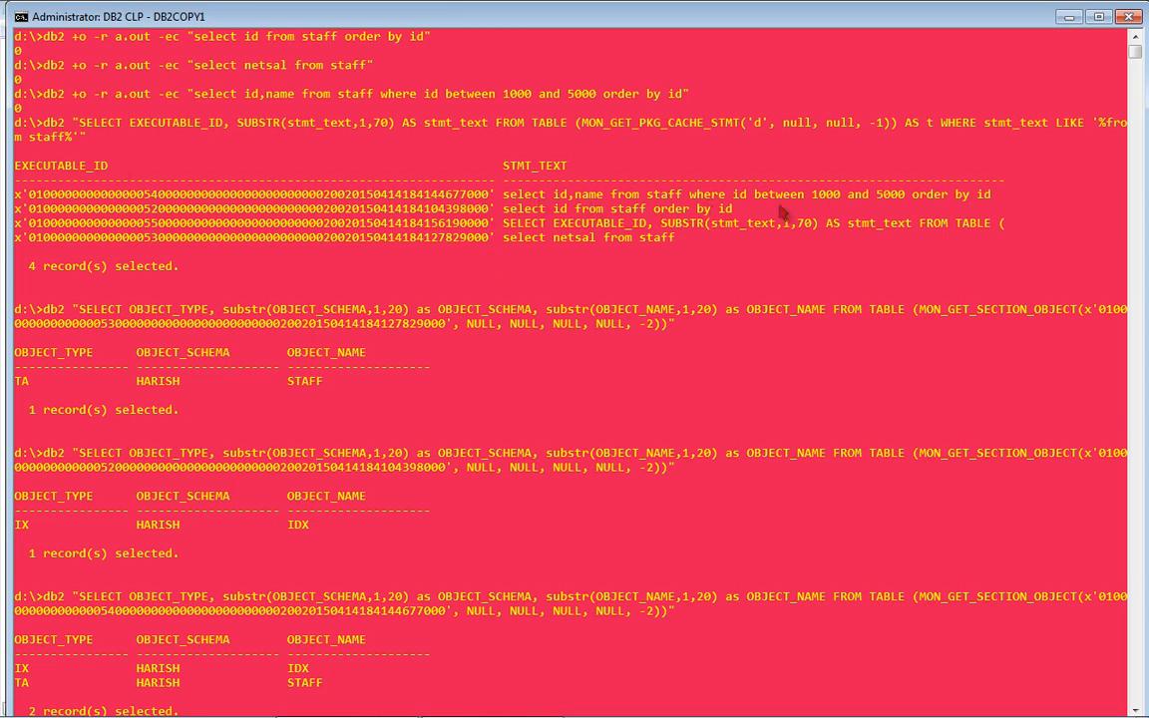
mouse_move(941, 204)
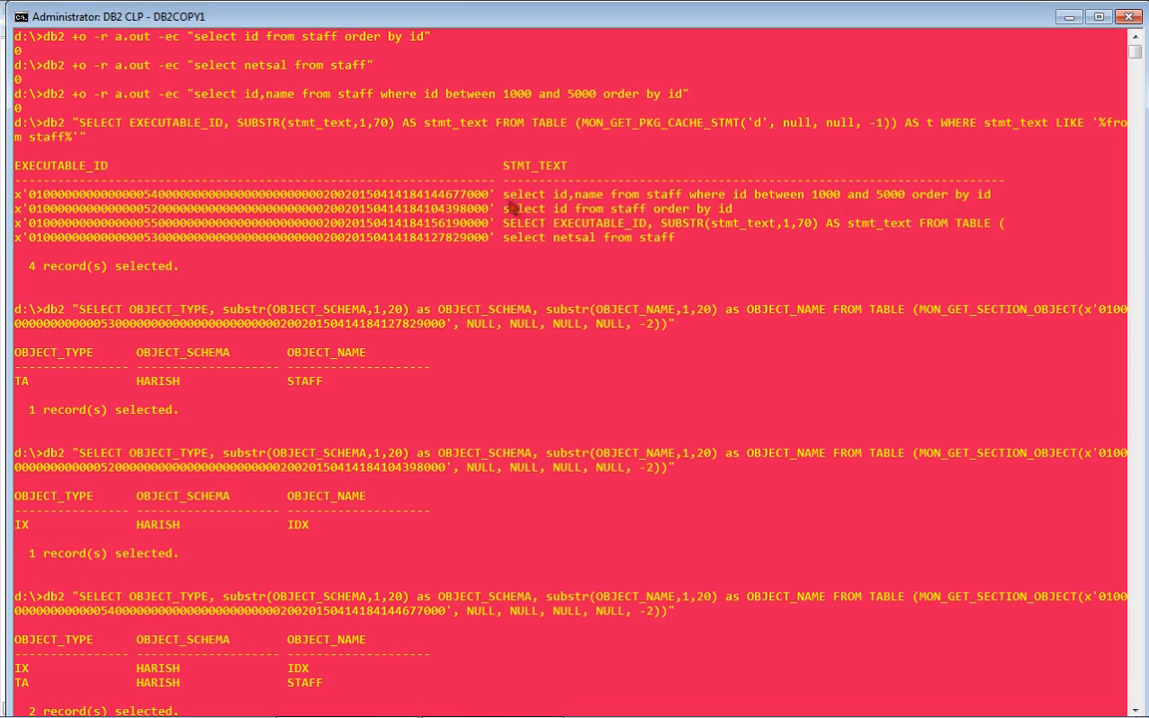
mouse_move(307, 688)
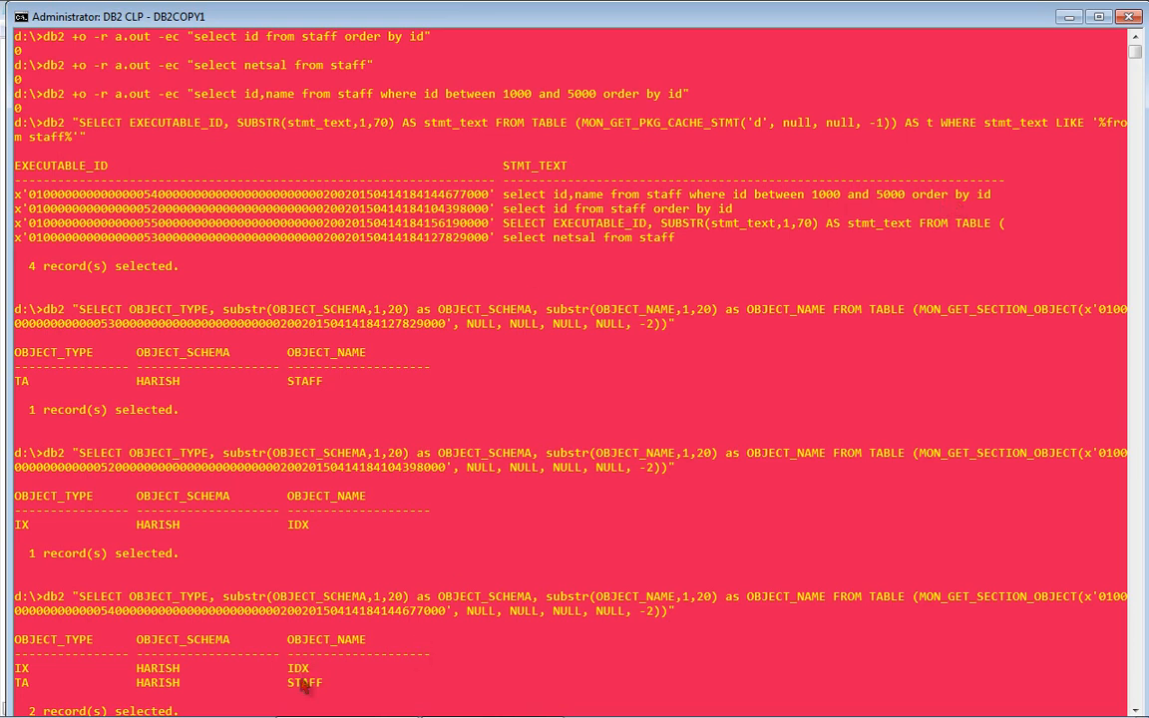
mouse_move(497, 627)
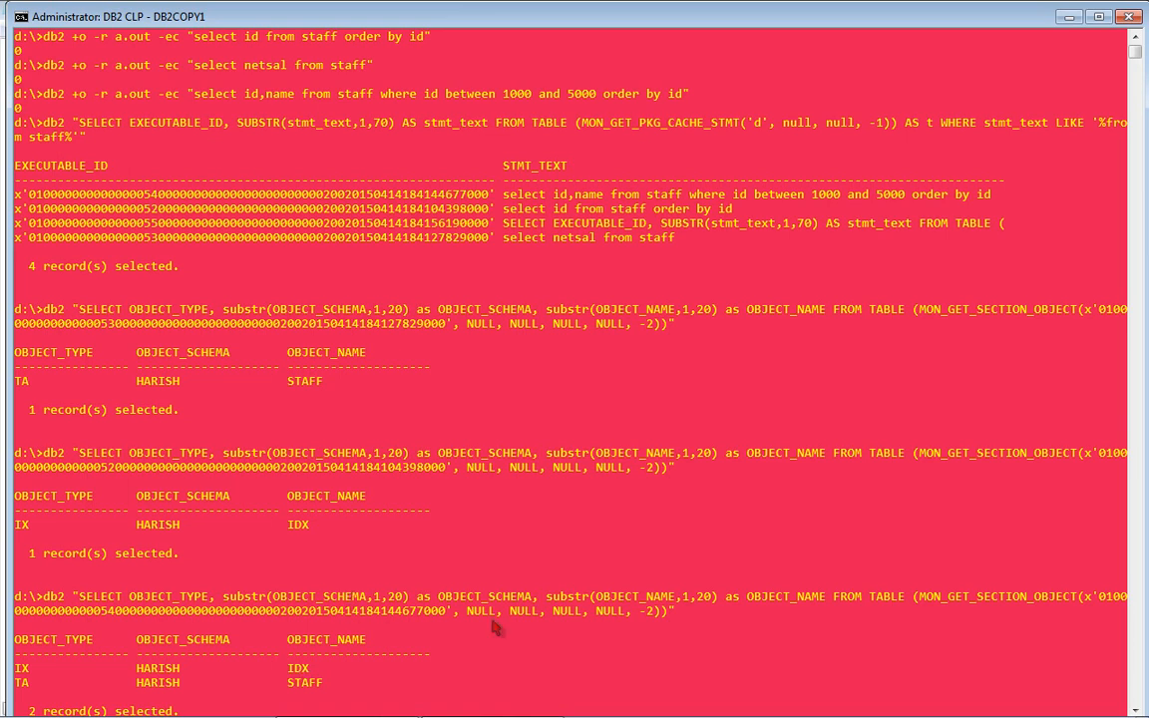
mouse_move(307, 689)
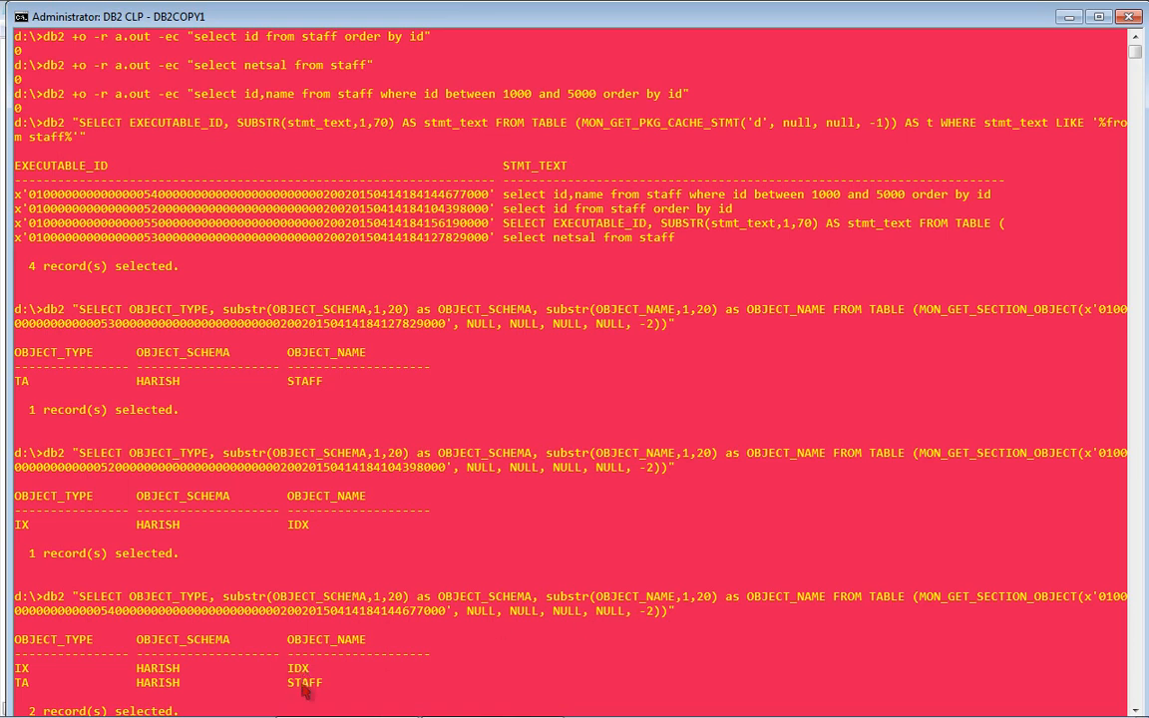
mouse_move(311, 677)
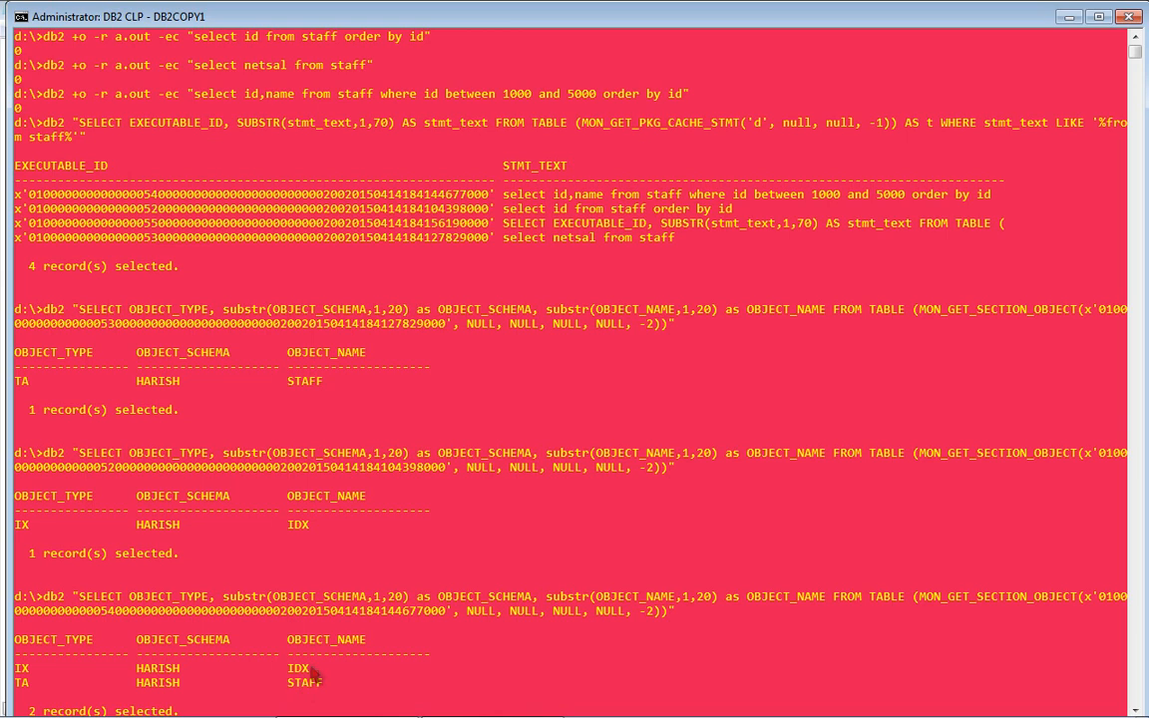
mouse_move(319, 689)
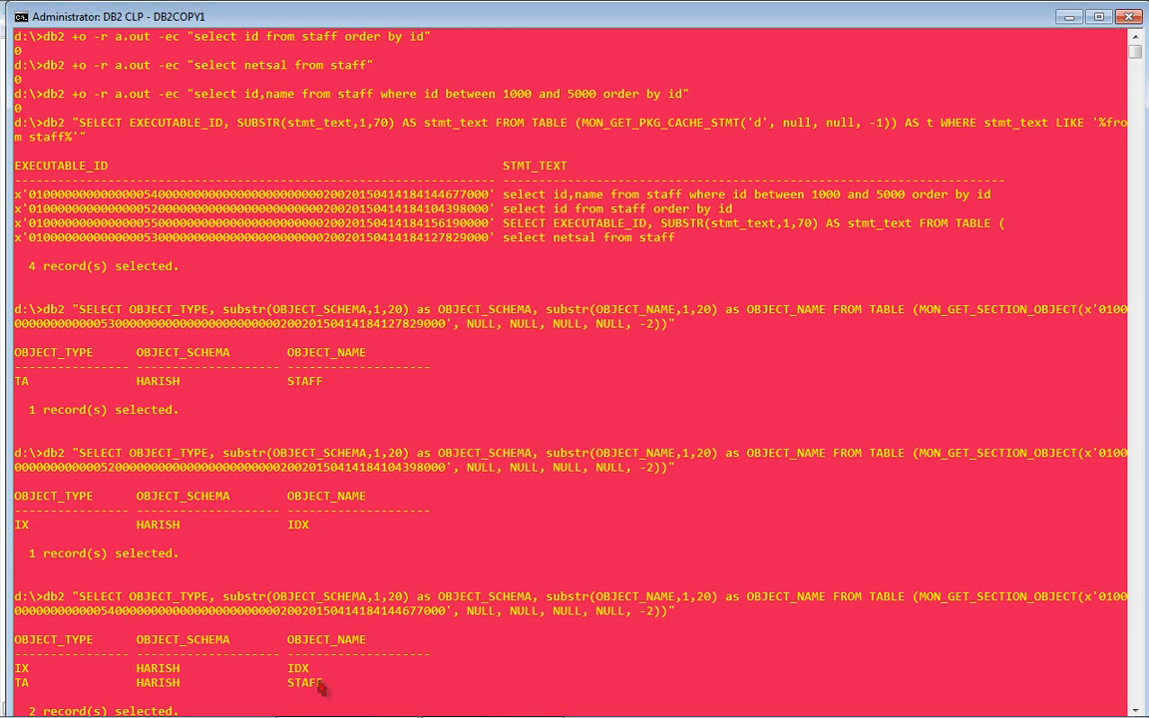
mouse_move(587, 290)
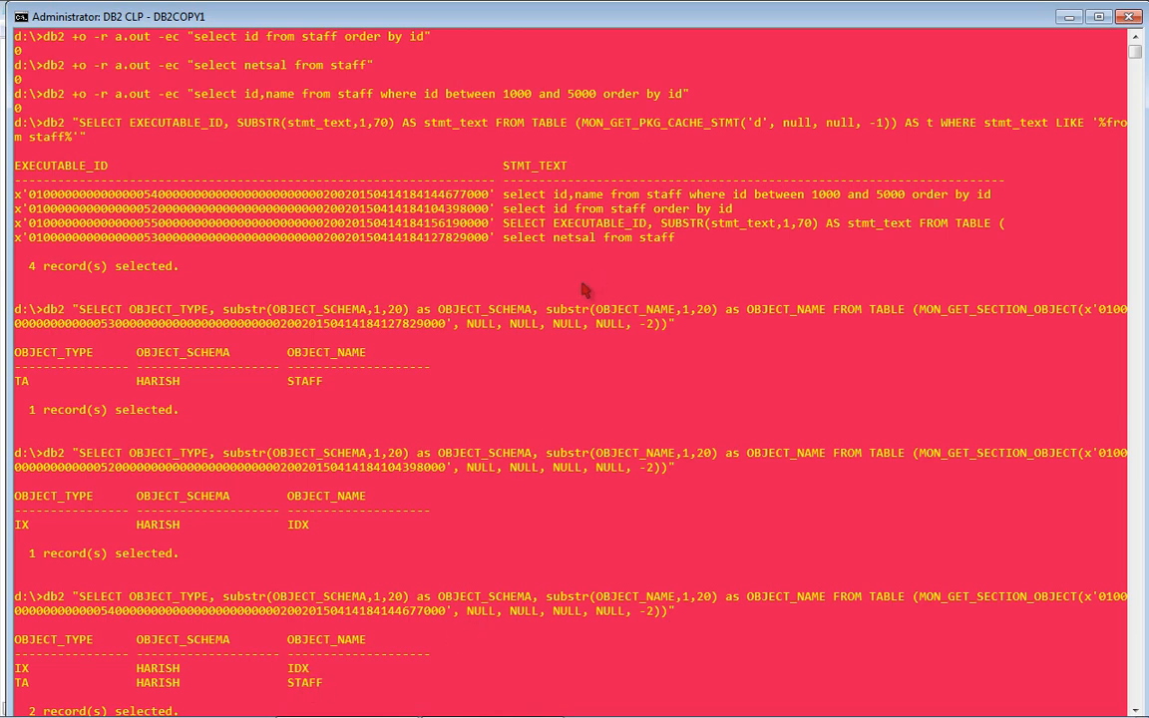